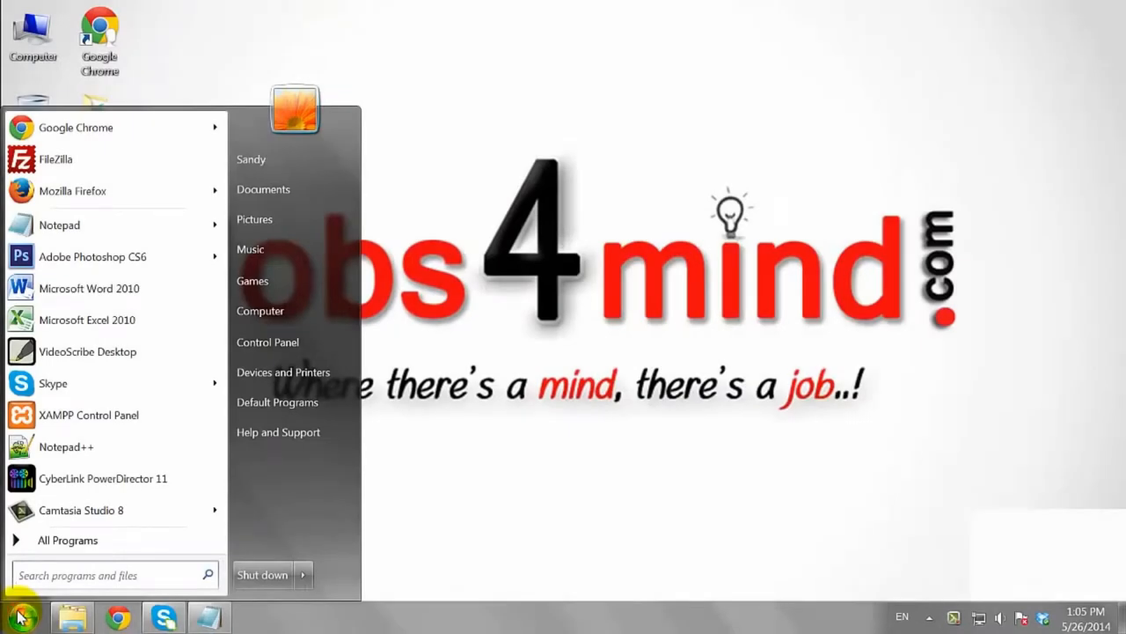
Step: Search Control Panel for 'de' to surface the Device Manager link
{"action": "left_click", "coordinate": [268, 341]}
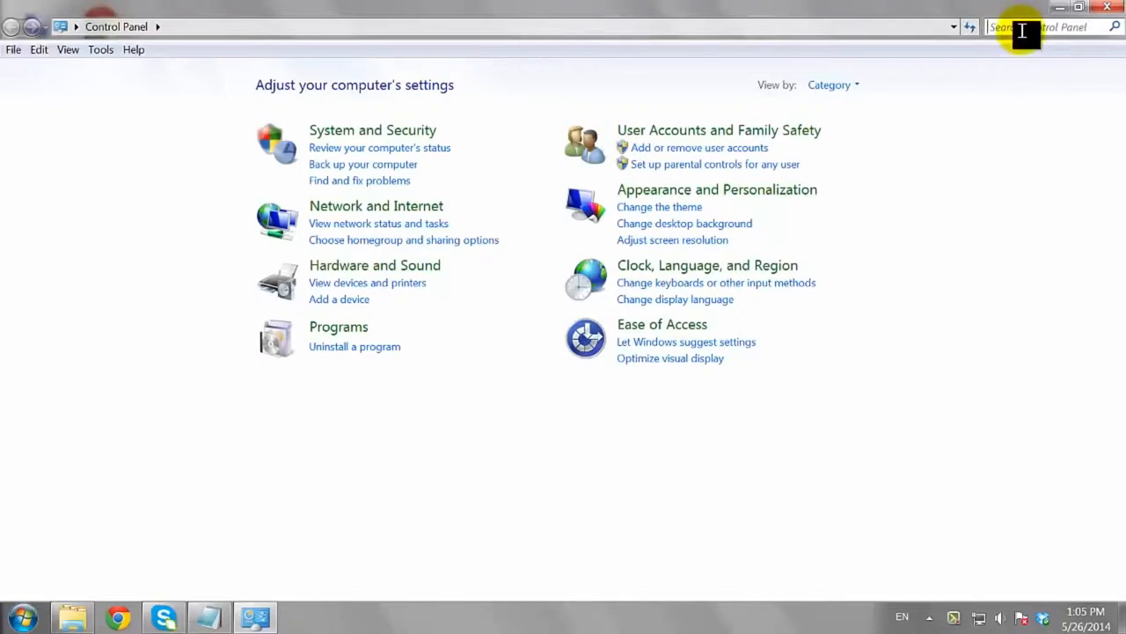
{"action": "type", "text": "de"}
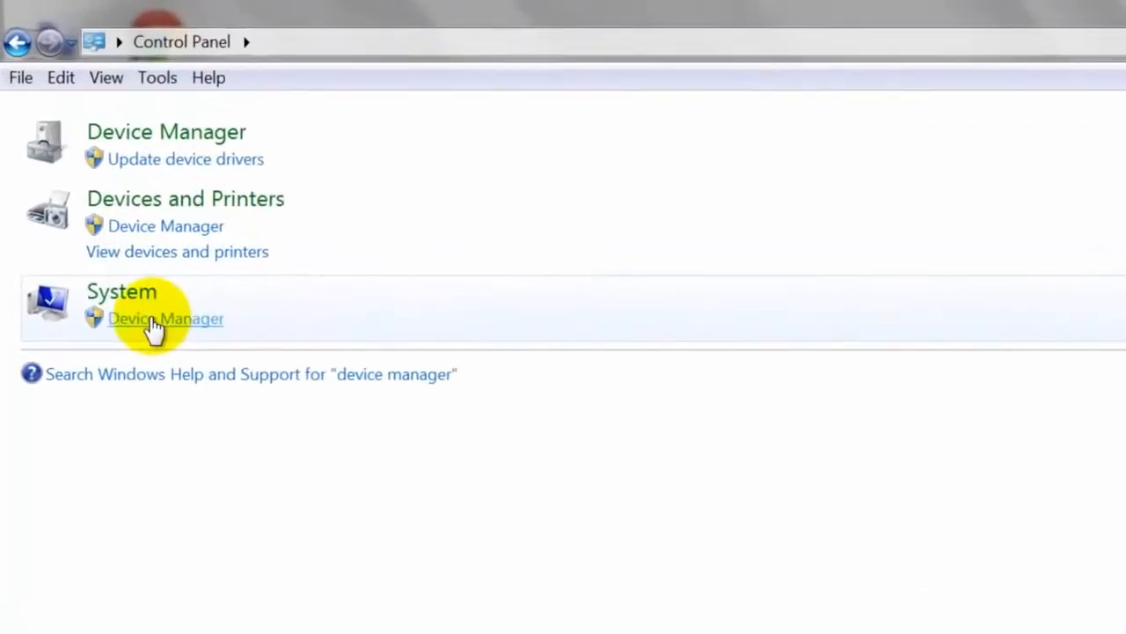
Step: Show Device Manager with the Display adapters category expanded
{"action": "left_click", "coordinate": [166, 318]}
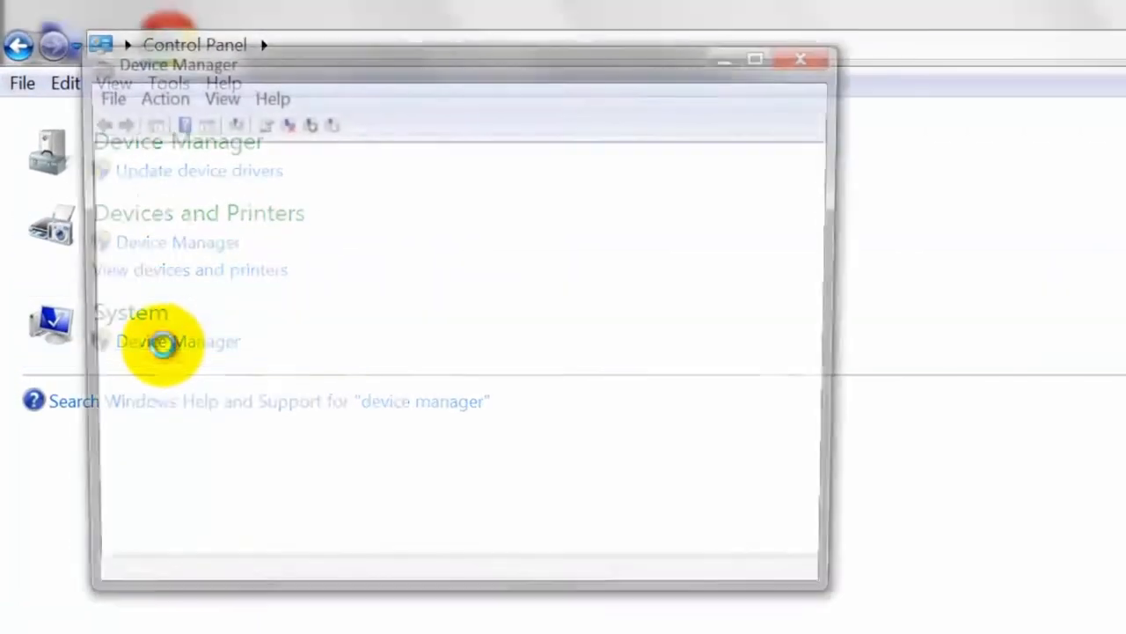
{"action": "left_click", "coordinate": [178, 341]}
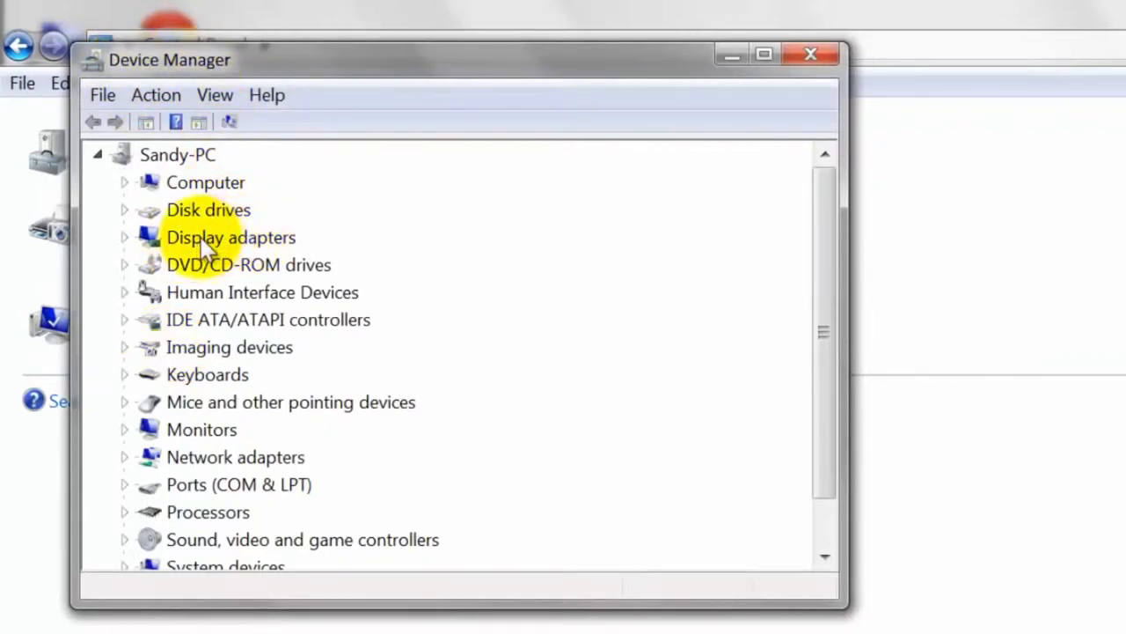
{"action": "left_click", "coordinate": [230, 238]}
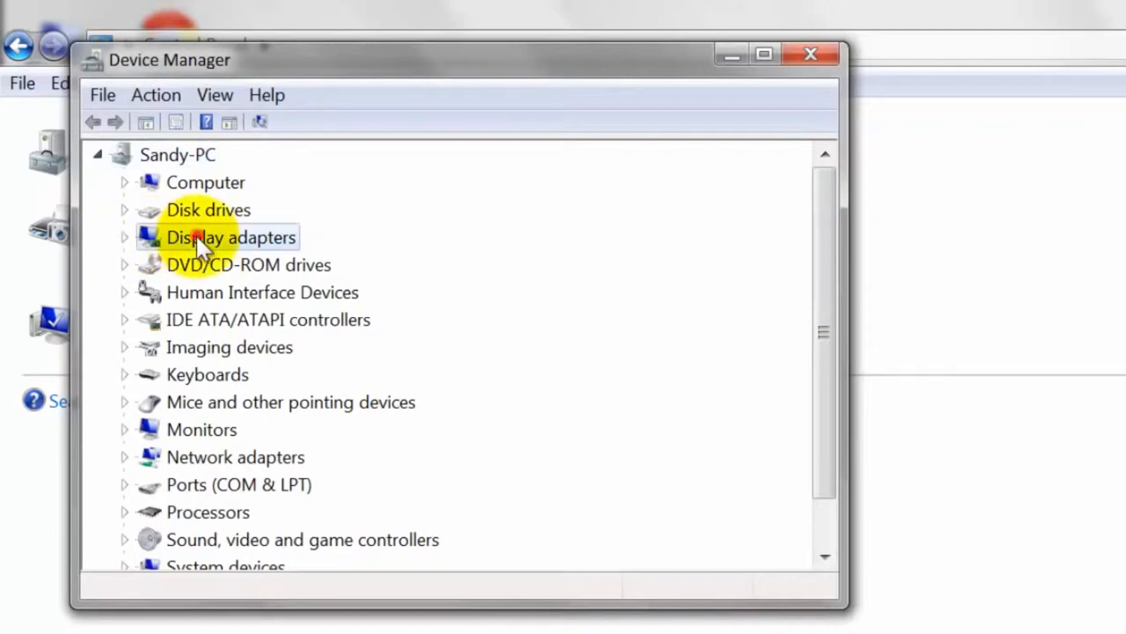
{"action": "left_click", "coordinate": [125, 236]}
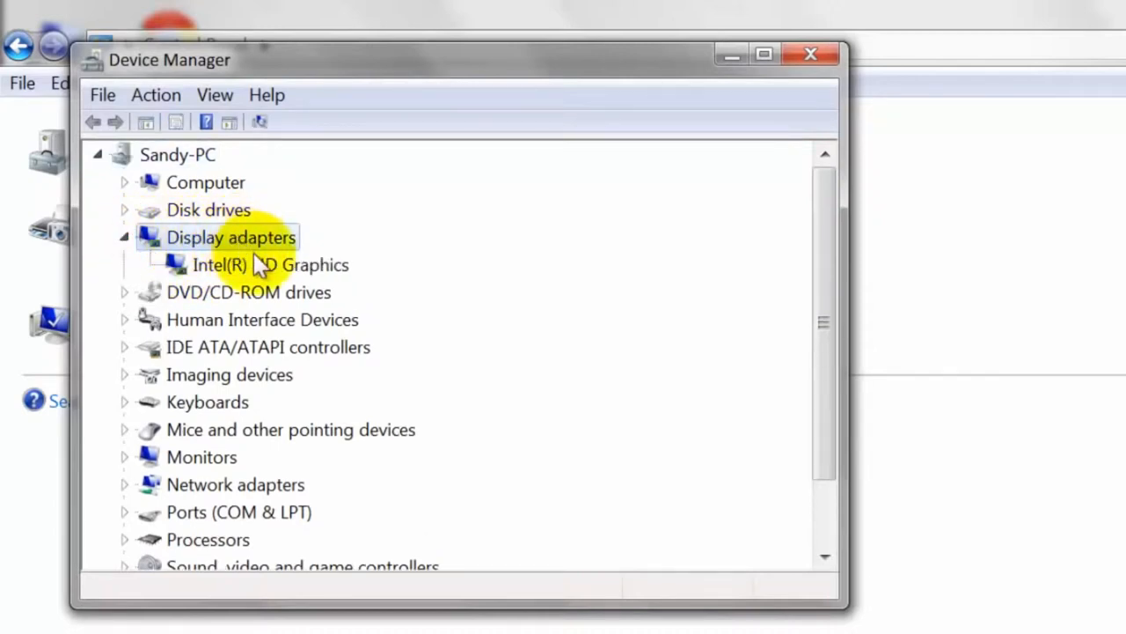
Step: Bring up the context actions for the Intel(R) HD Graphics adapter
{"action": "left_click", "coordinate": [271, 263]}
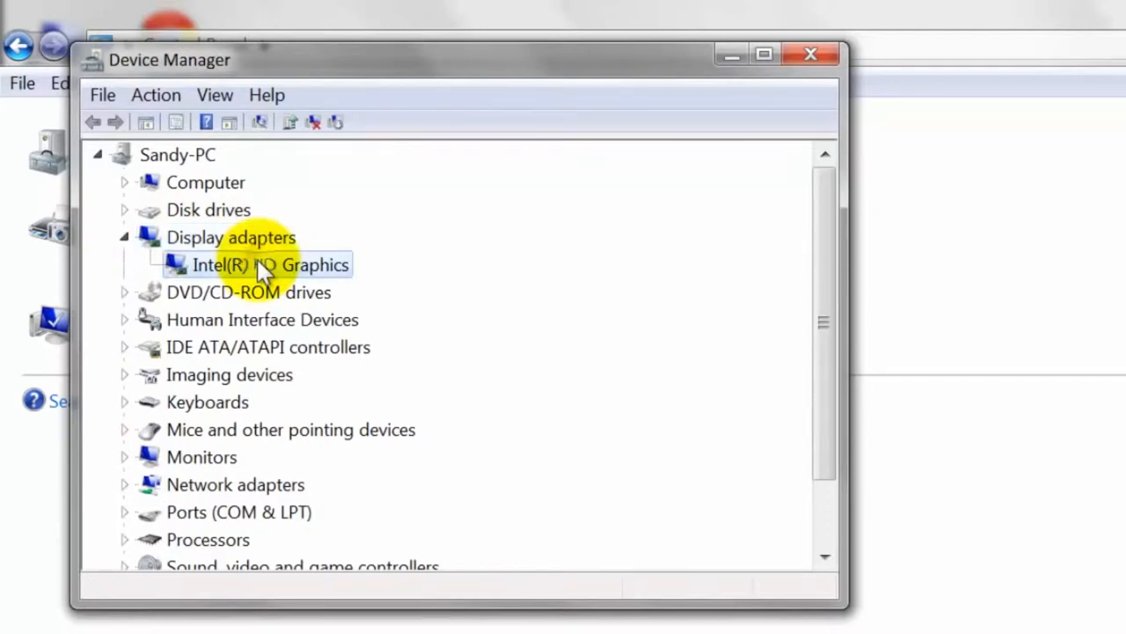
{"action": "right_click", "coordinate": [255, 263]}
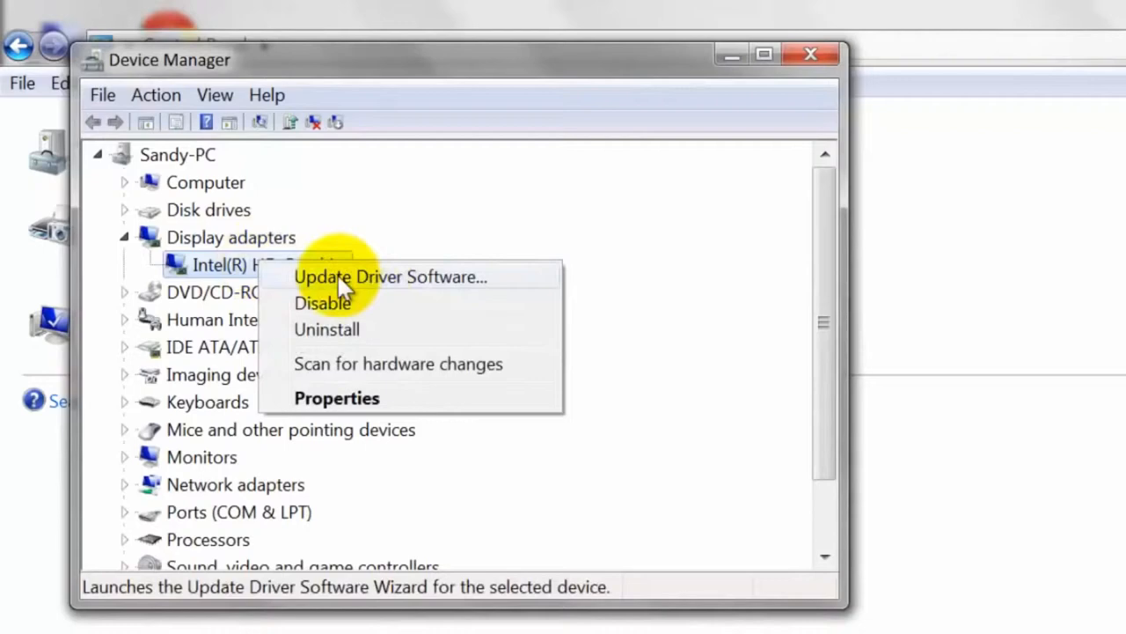
Step: Run an automatic driver search for Intel HD Graphics and dismiss the already-up-to-date result
{"action": "left_click", "coordinate": [391, 277]}
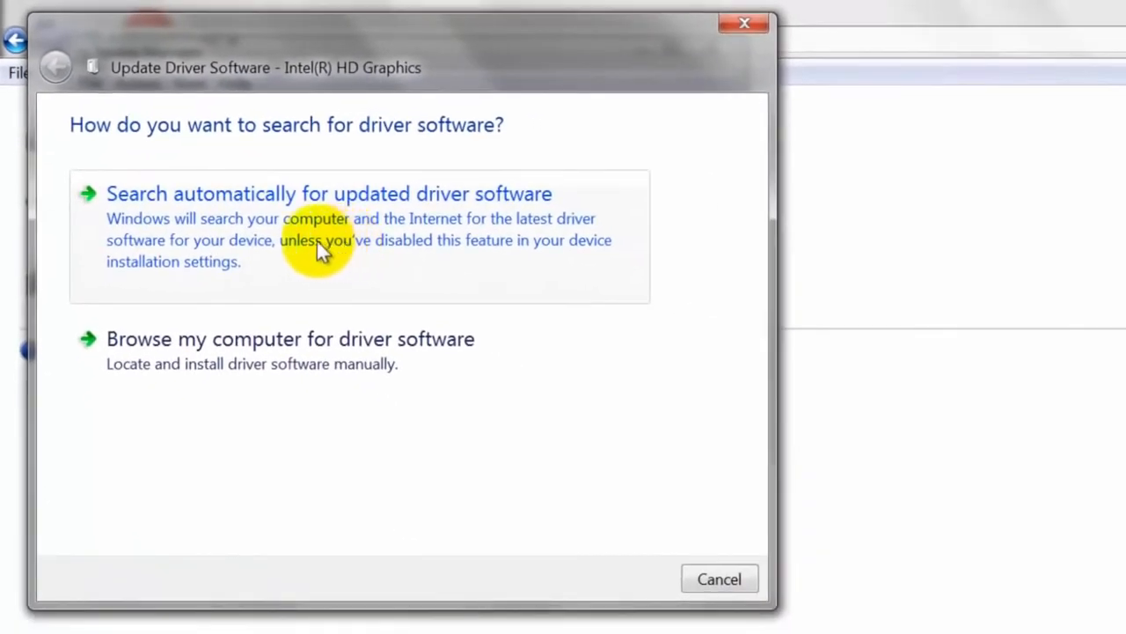
{"action": "mouse_move", "coordinate": [359, 246]}
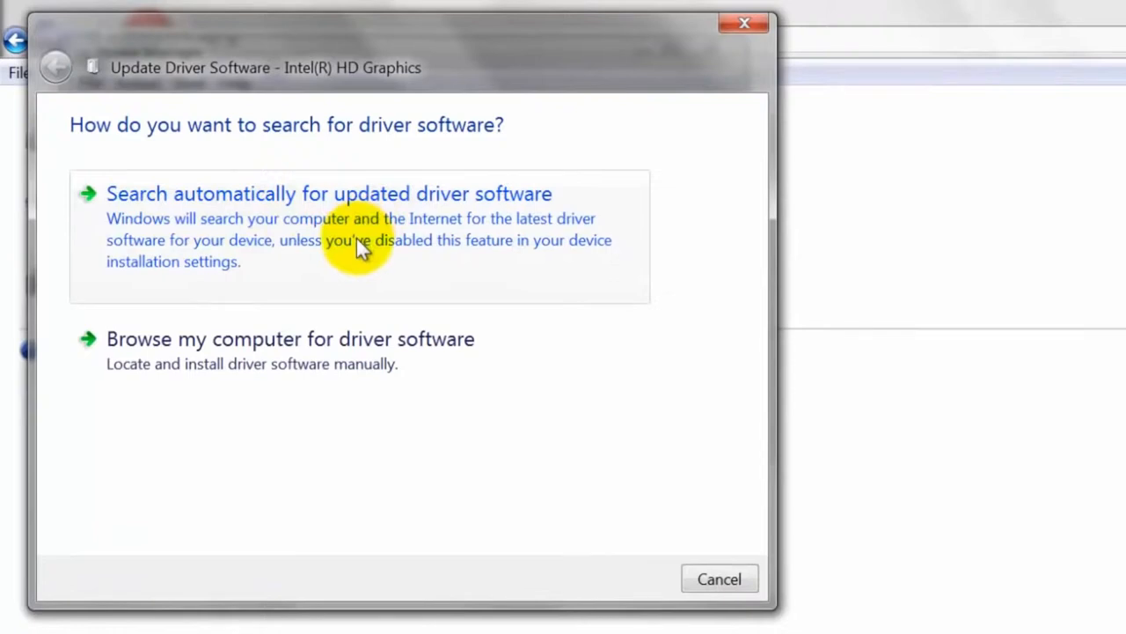
{"action": "left_click", "coordinate": [329, 194]}
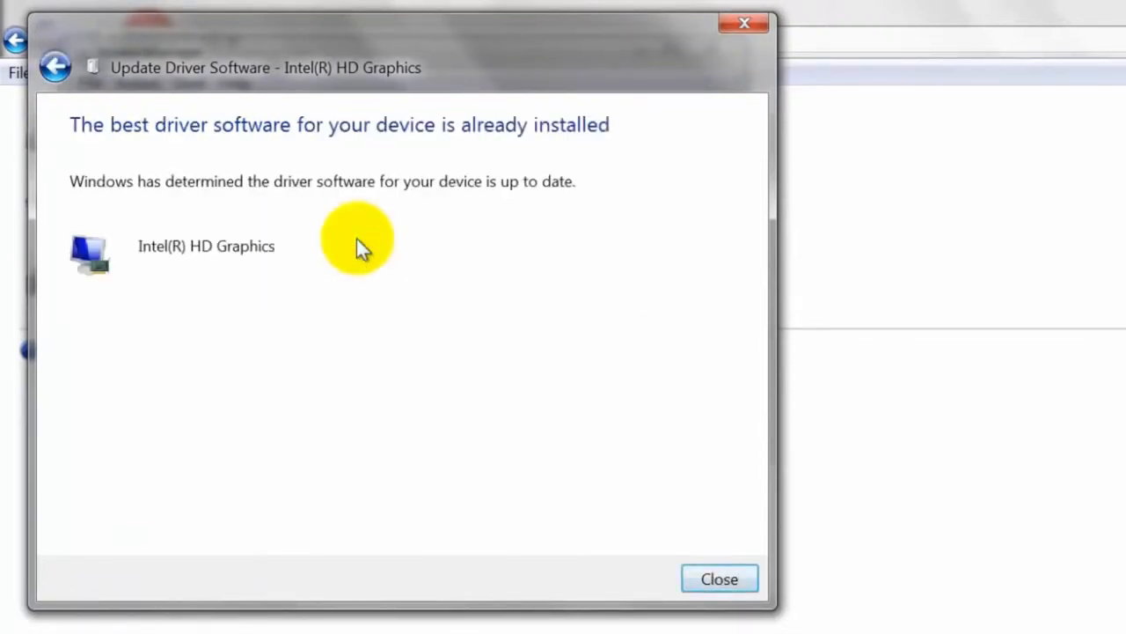
{"action": "mouse_move", "coordinate": [349, 203]}
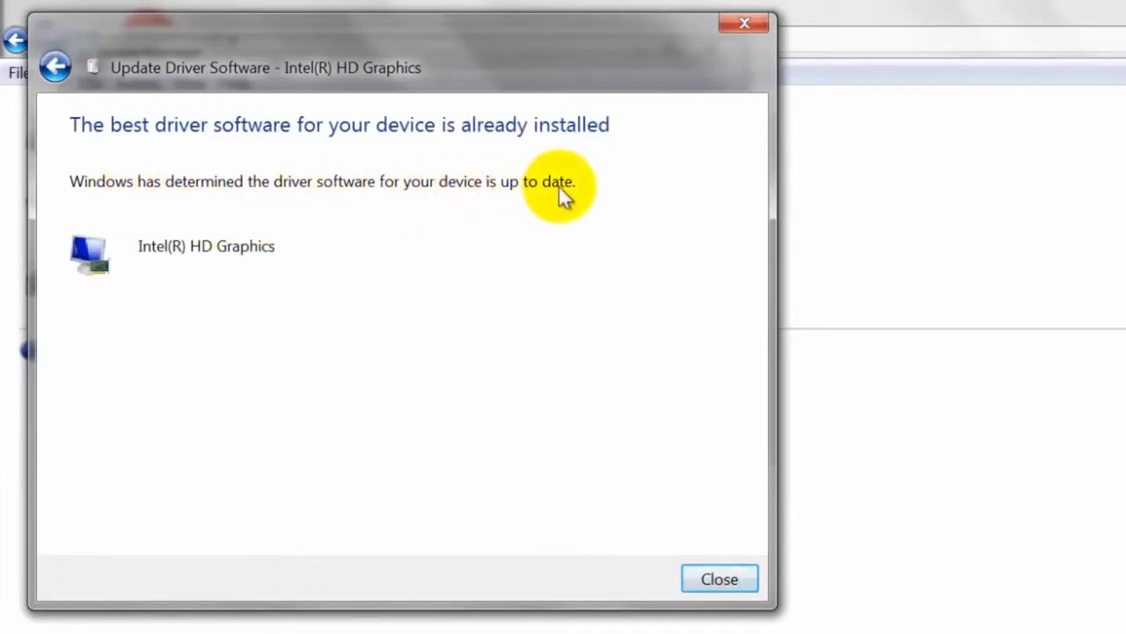
{"action": "mouse_move", "coordinate": [542, 194]}
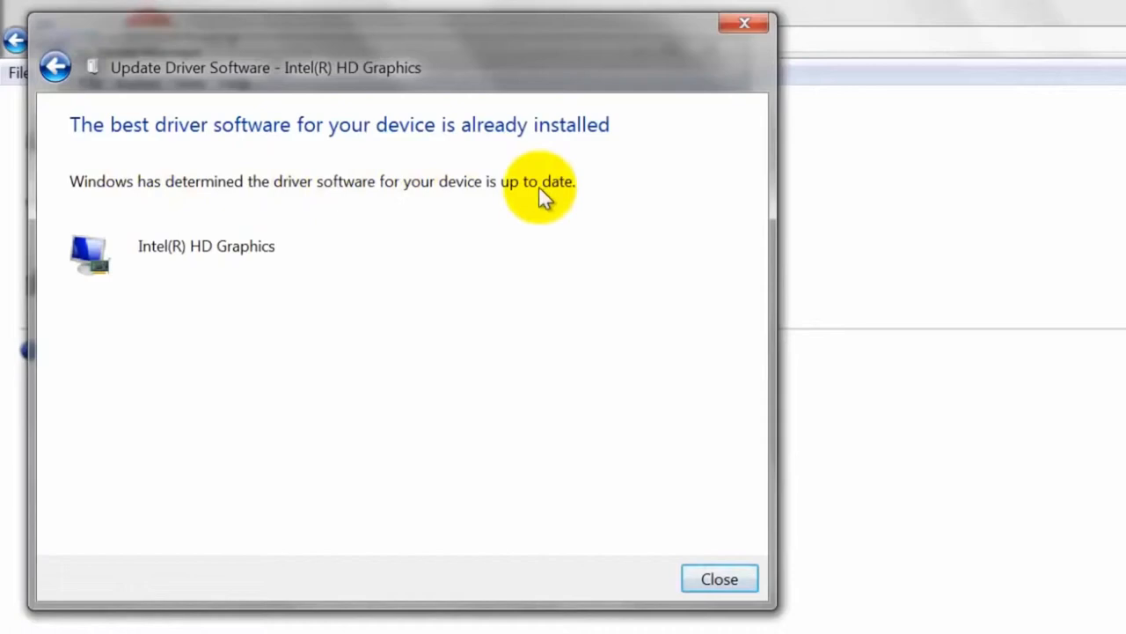
{"action": "mouse_move", "coordinate": [352, 155]}
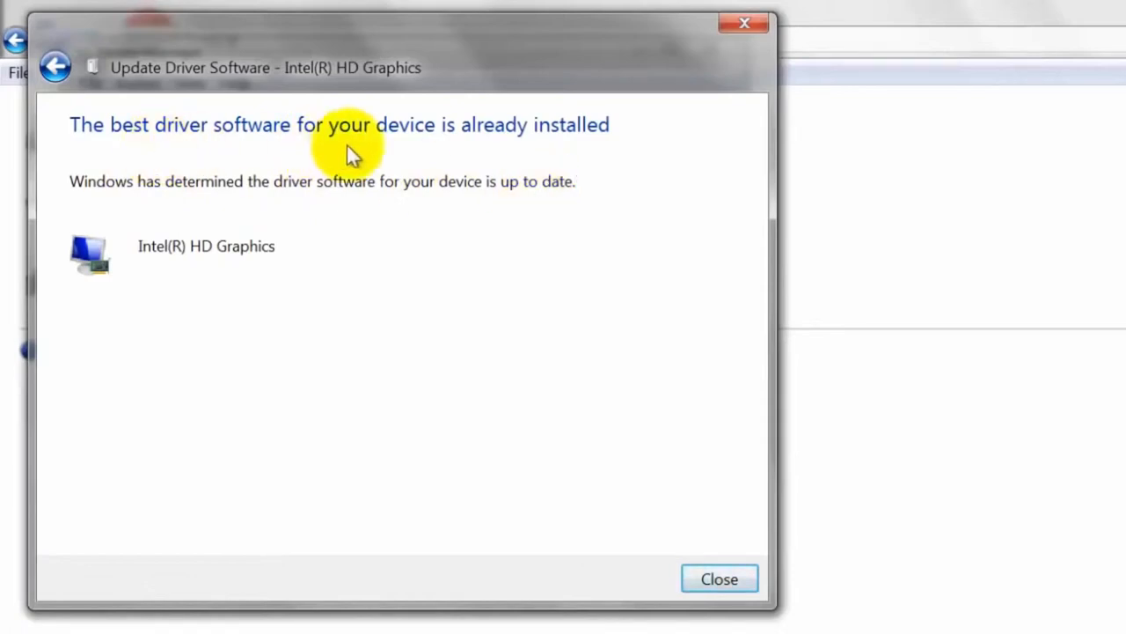
{"action": "mouse_move", "coordinate": [577, 150]}
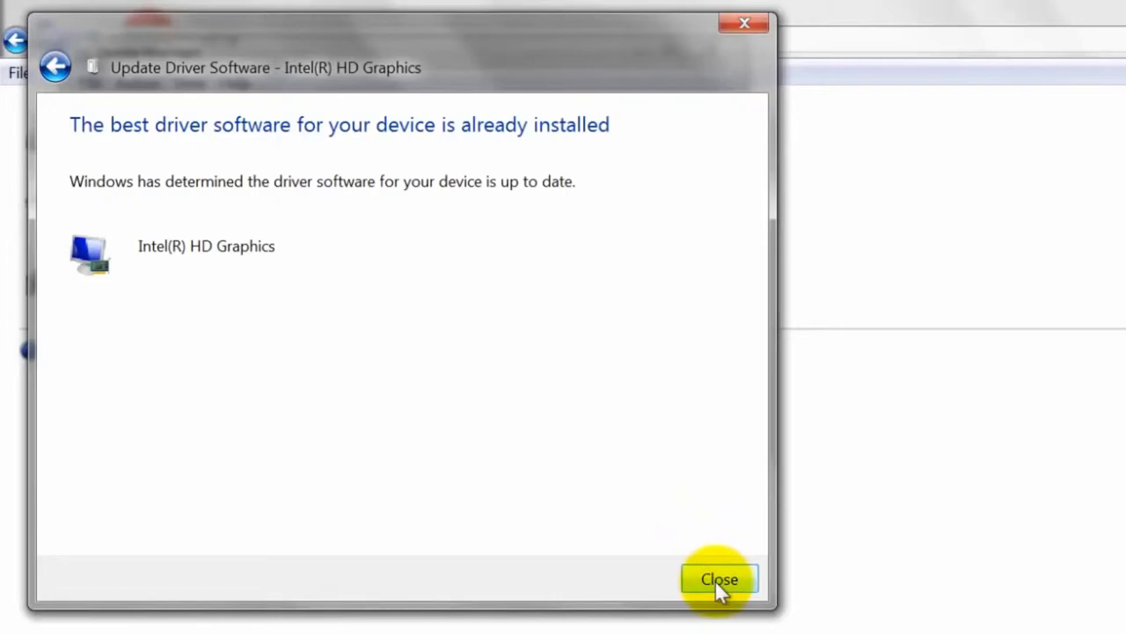
{"action": "left_click", "coordinate": [718, 578]}
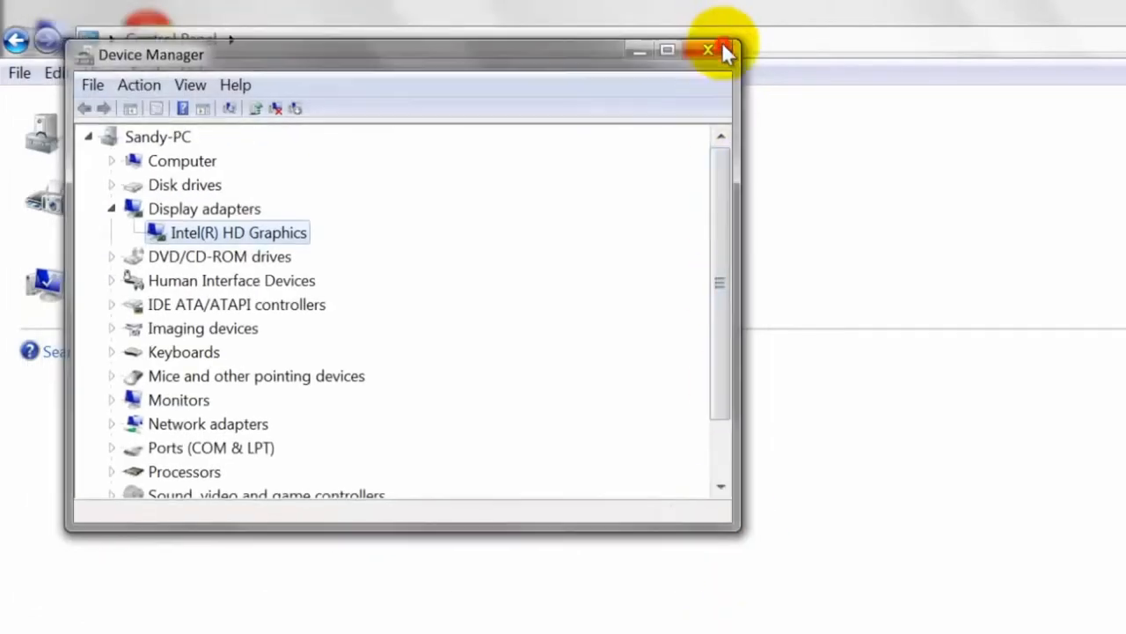
Step: Google 'intel hd graphics driver' and open Intel's Download Center result in a new tab
{"action": "left_click", "coordinate": [708, 50]}
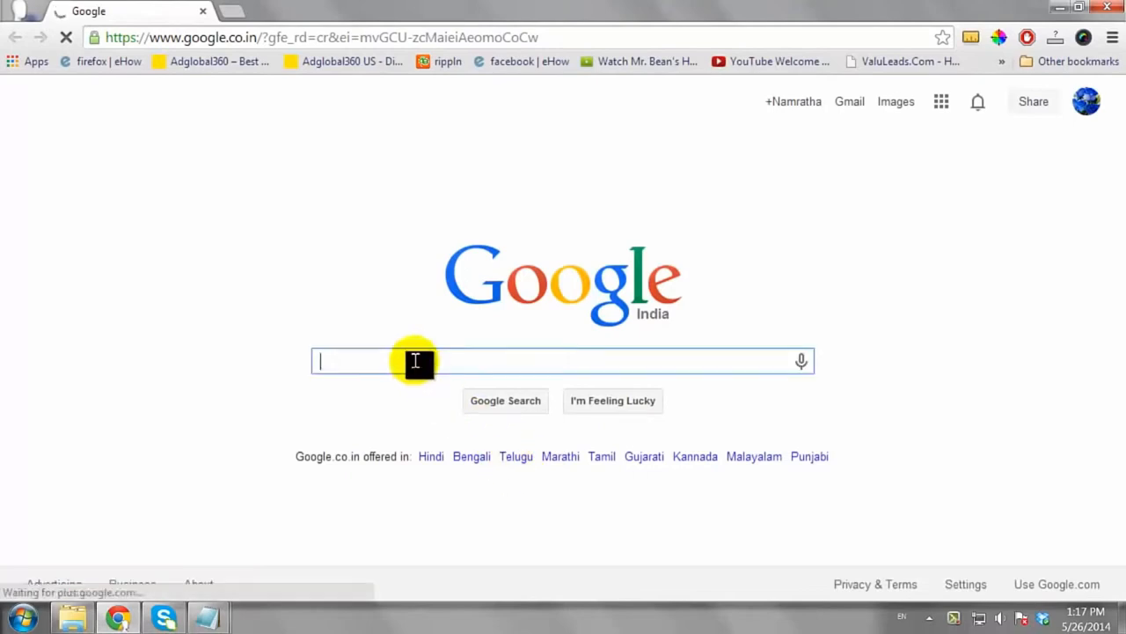
{"action": "type", "text": "intel hd g"}
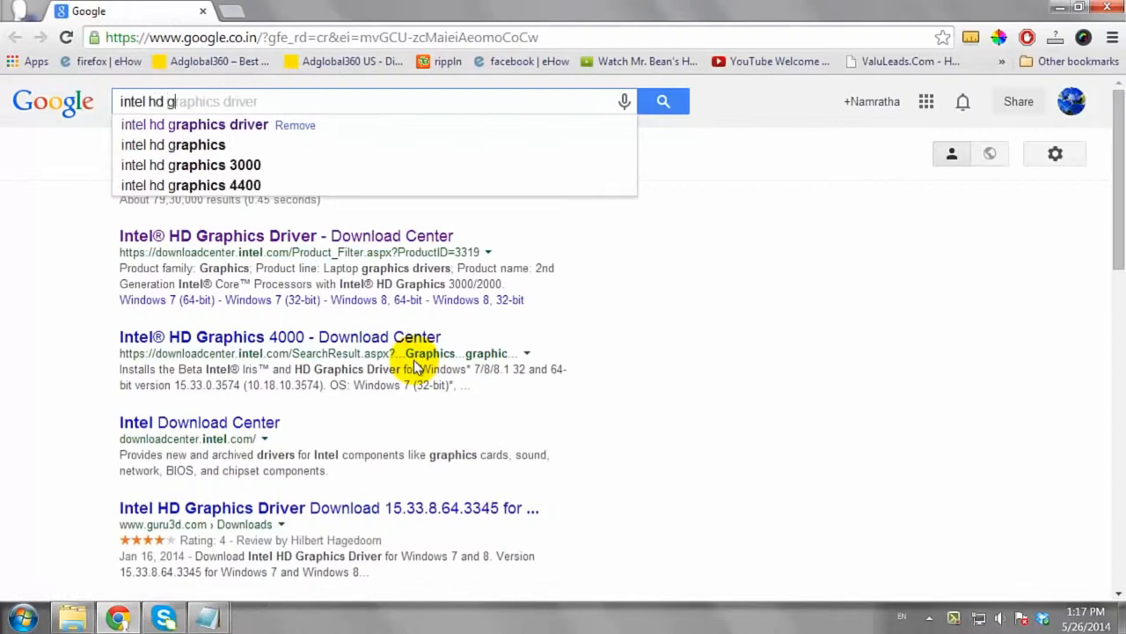
{"action": "type", "text": "raphics driver"}
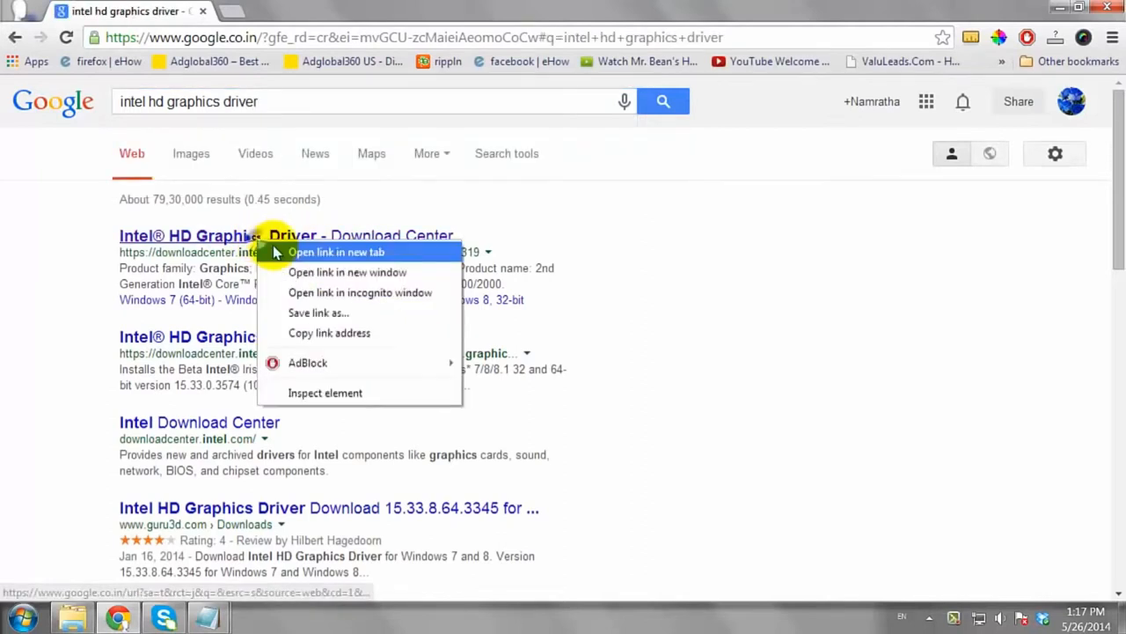
{"action": "left_click", "coordinate": [336, 251]}
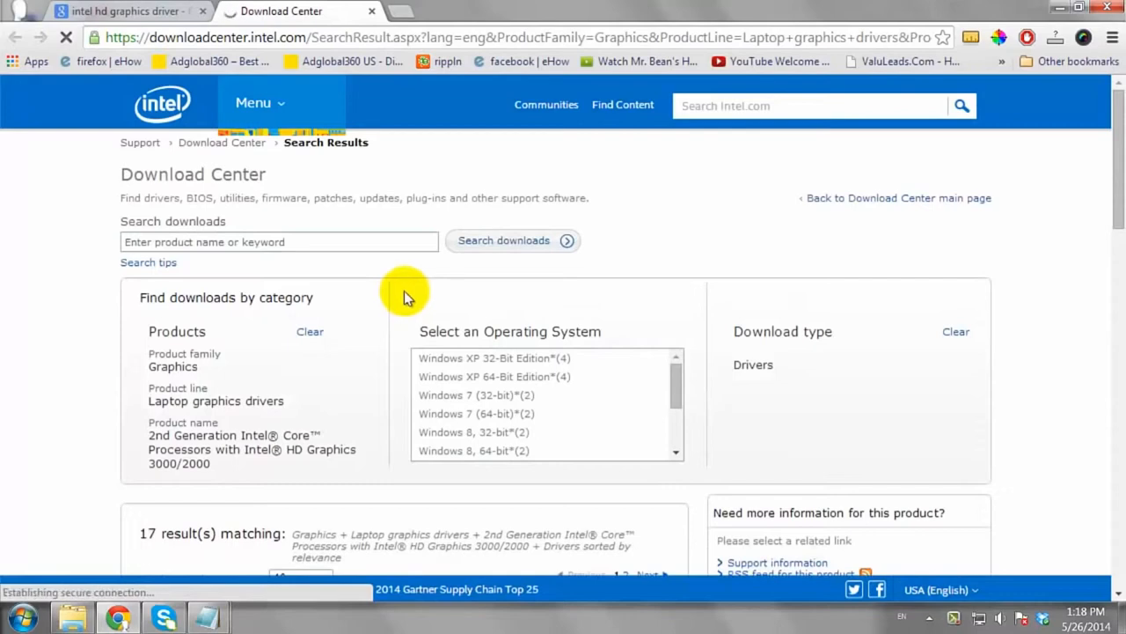
Step: Filter the Intel Download Center drivers to Windows 7 (32-bit)
{"action": "left_click", "coordinate": [495, 357]}
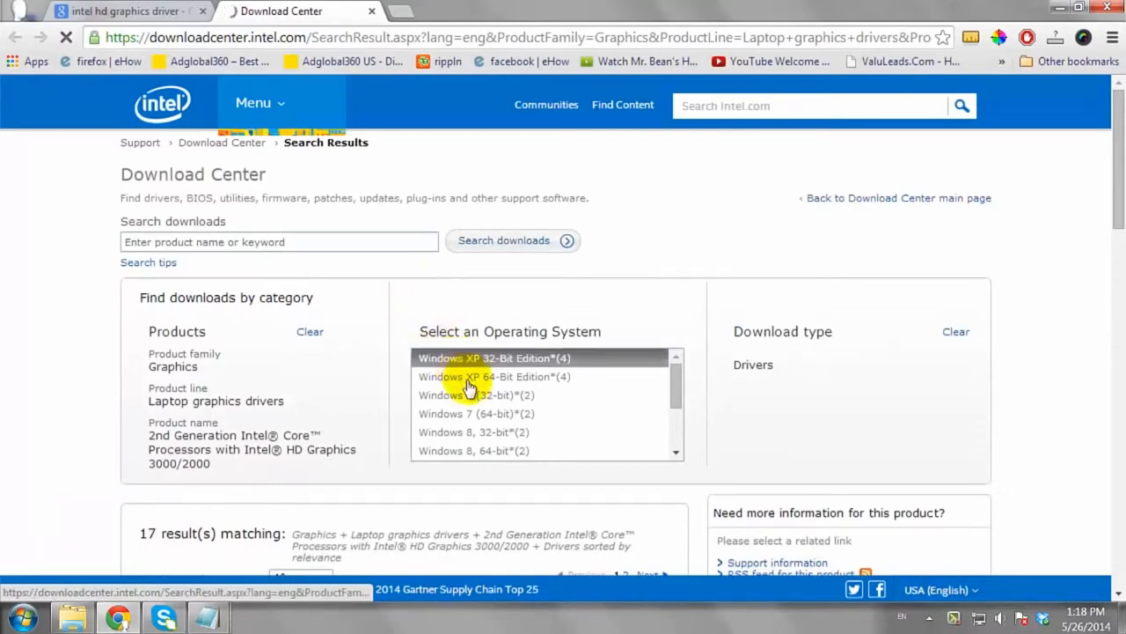
{"action": "left_click", "coordinate": [474, 395]}
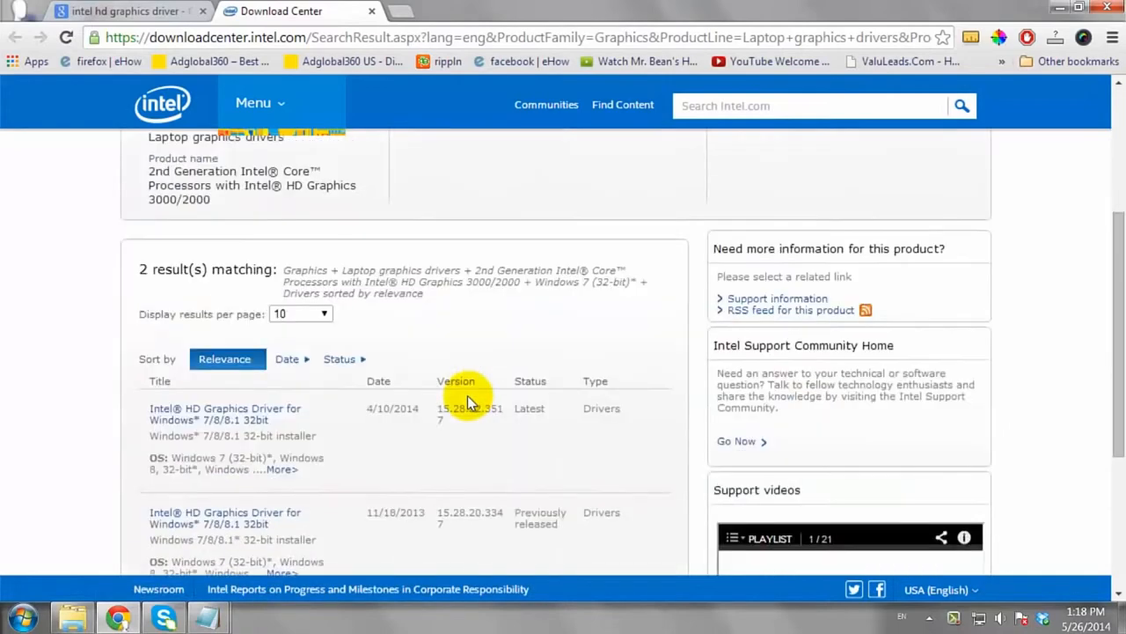
{"action": "scroll", "scroll_direction": "down", "scroll_amount": 3}
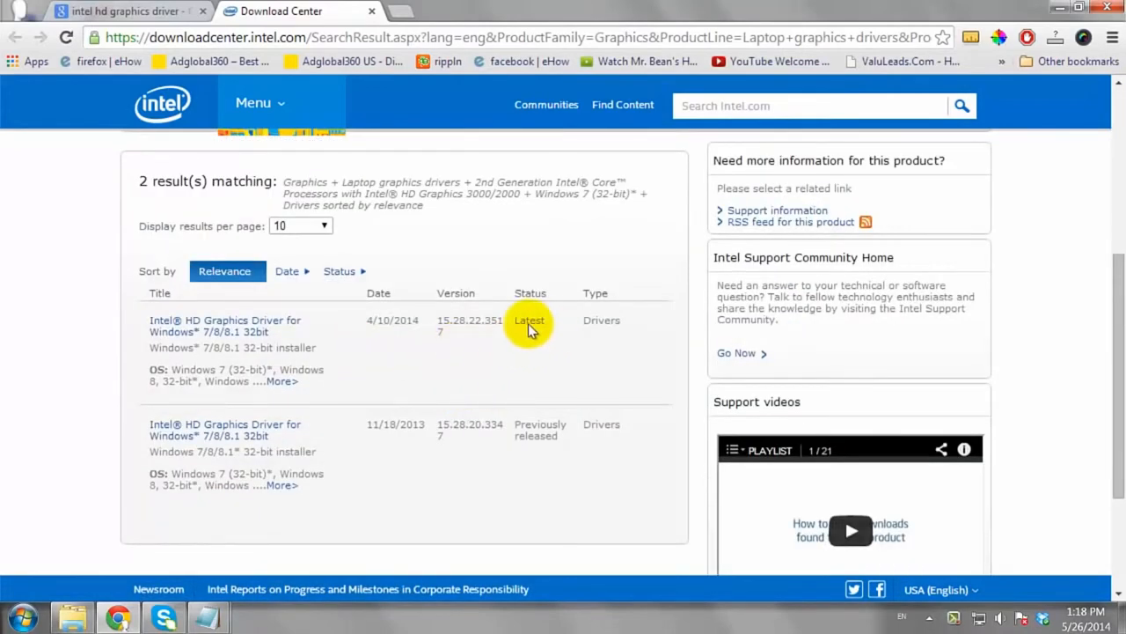
{"action": "mouse_move", "coordinate": [225, 326]}
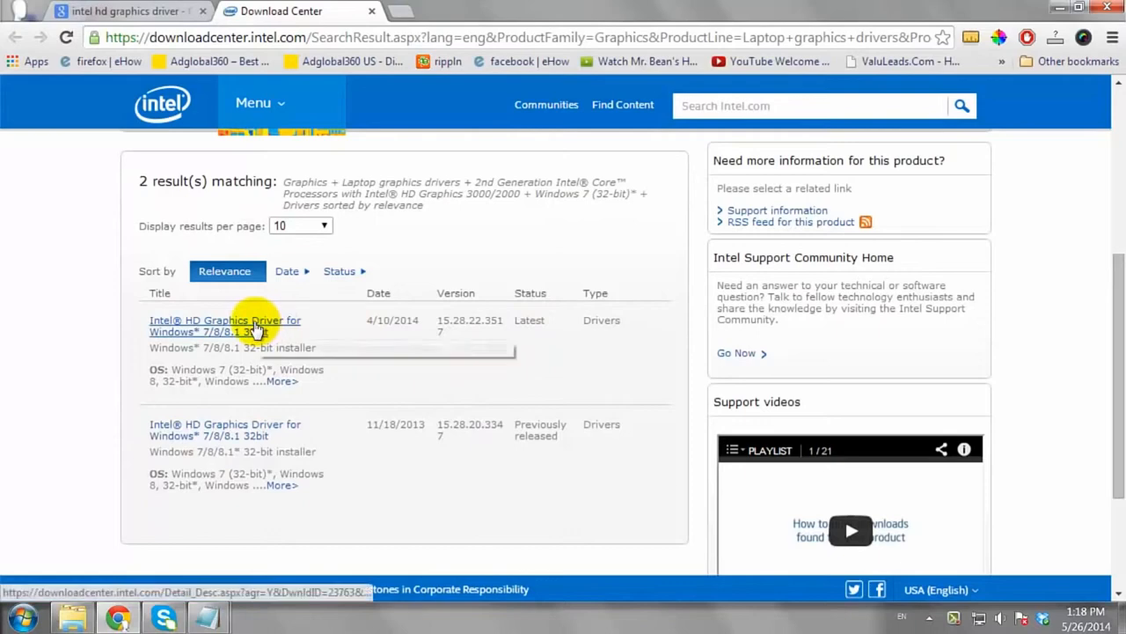
Step: Request the download of the latest driver installer win32_152822.exe
{"action": "left_click", "coordinate": [226, 325]}
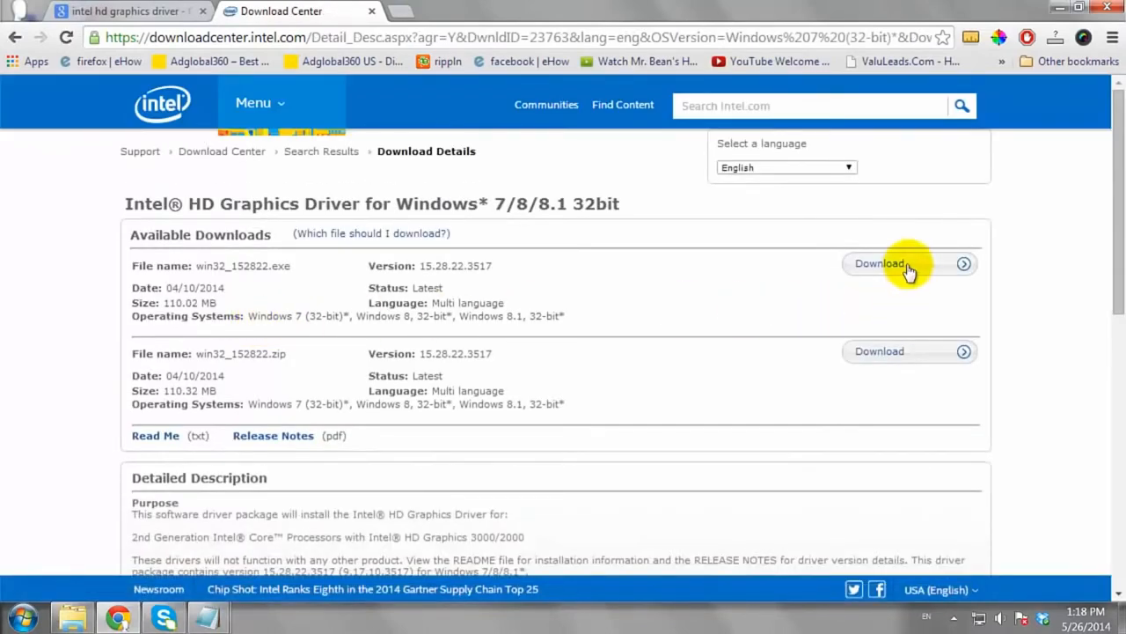
{"action": "left_click", "coordinate": [880, 264]}
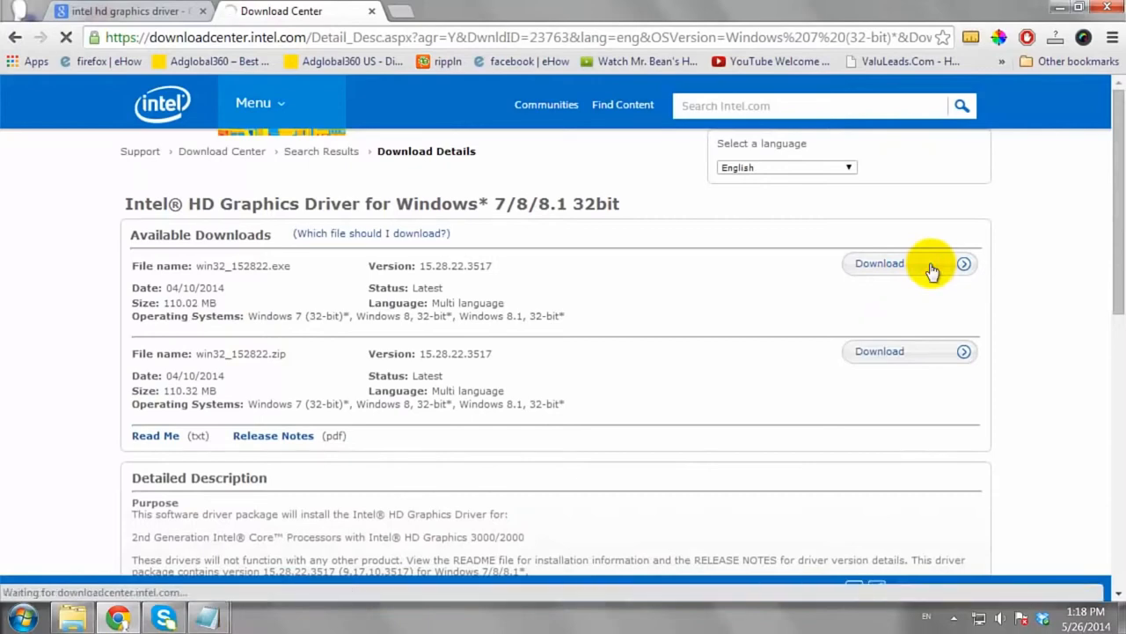
{"action": "left_click", "coordinate": [880, 264]}
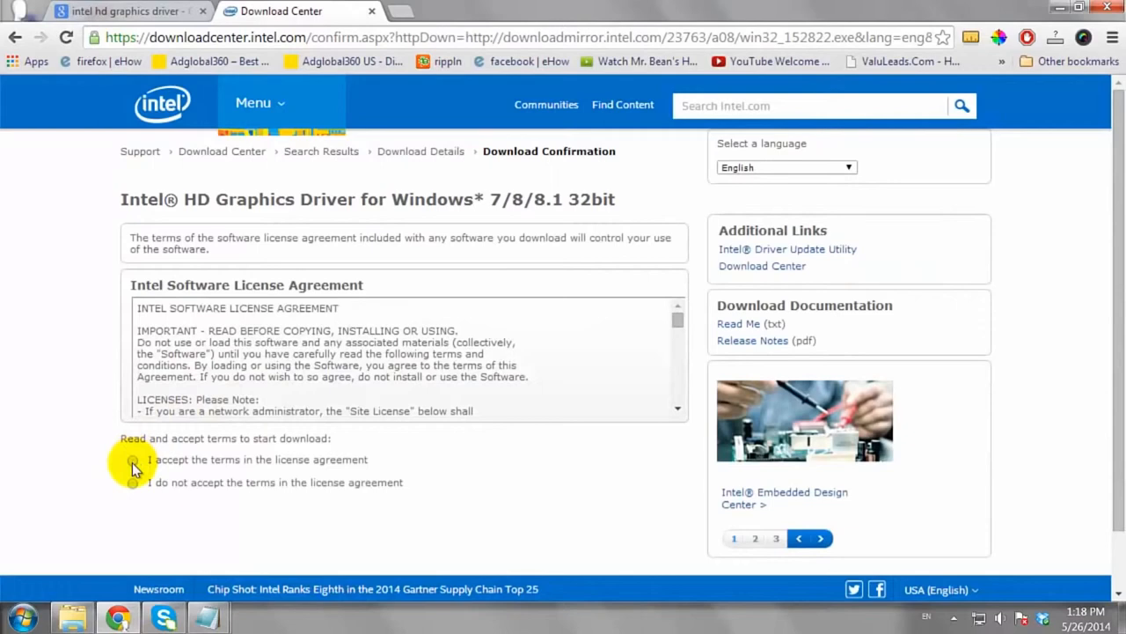
Step: Accept the Intel license and decline the download manager so win32_152822.exe downloads directly
{"action": "left_click", "coordinate": [132, 460]}
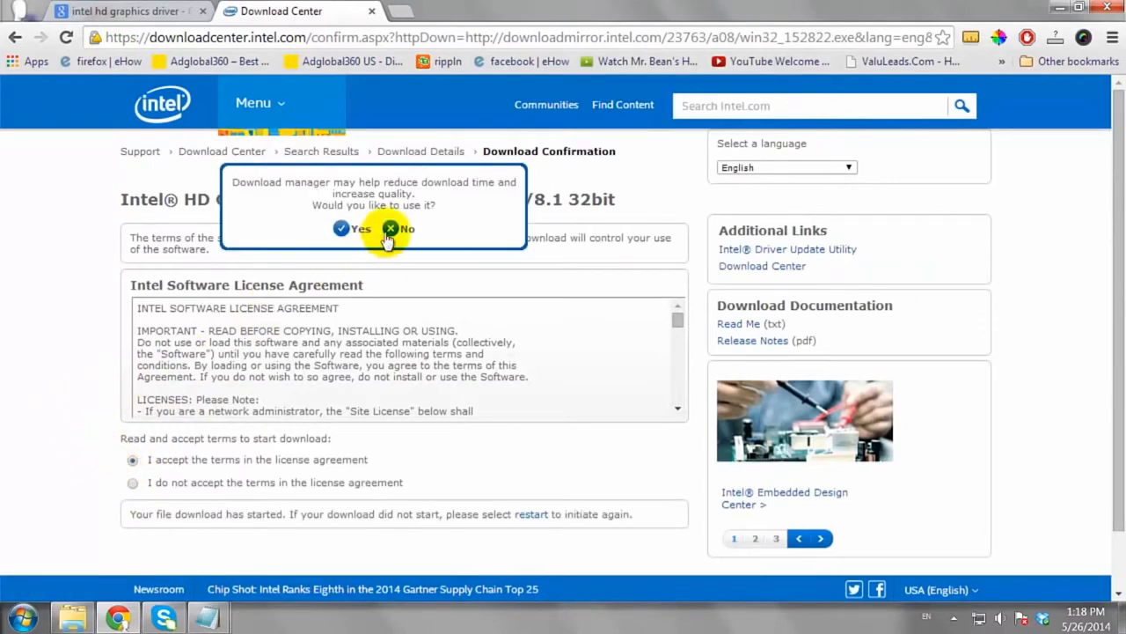
{"action": "left_click", "coordinate": [390, 229]}
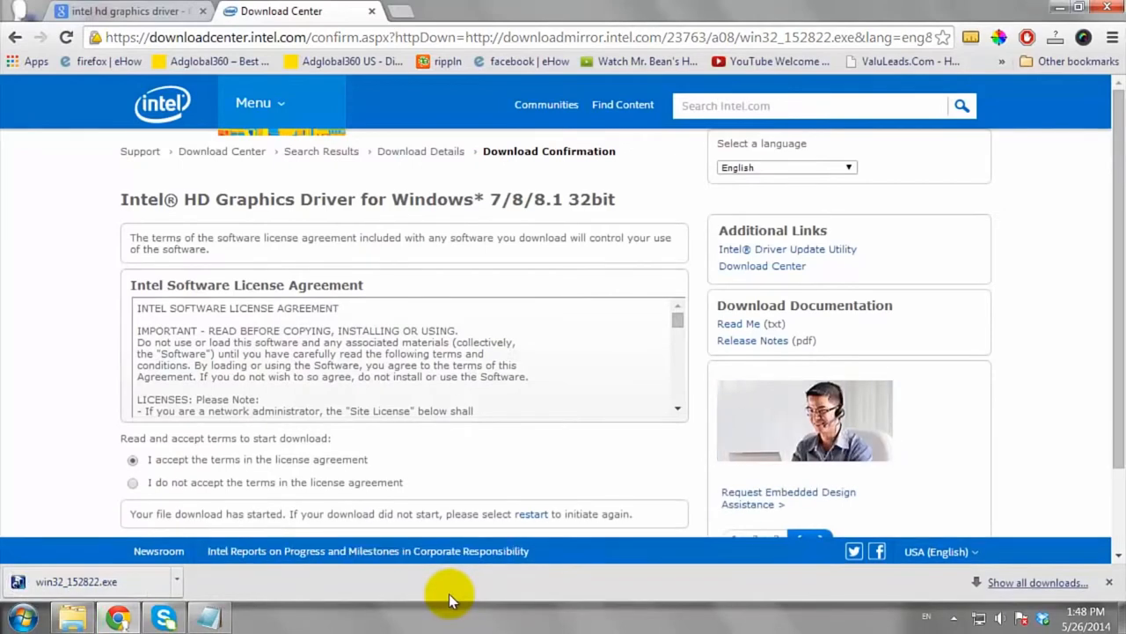
Step: Launch the downloaded win32_152822.exe installer from the download bar
{"action": "left_click", "coordinate": [88, 580]}
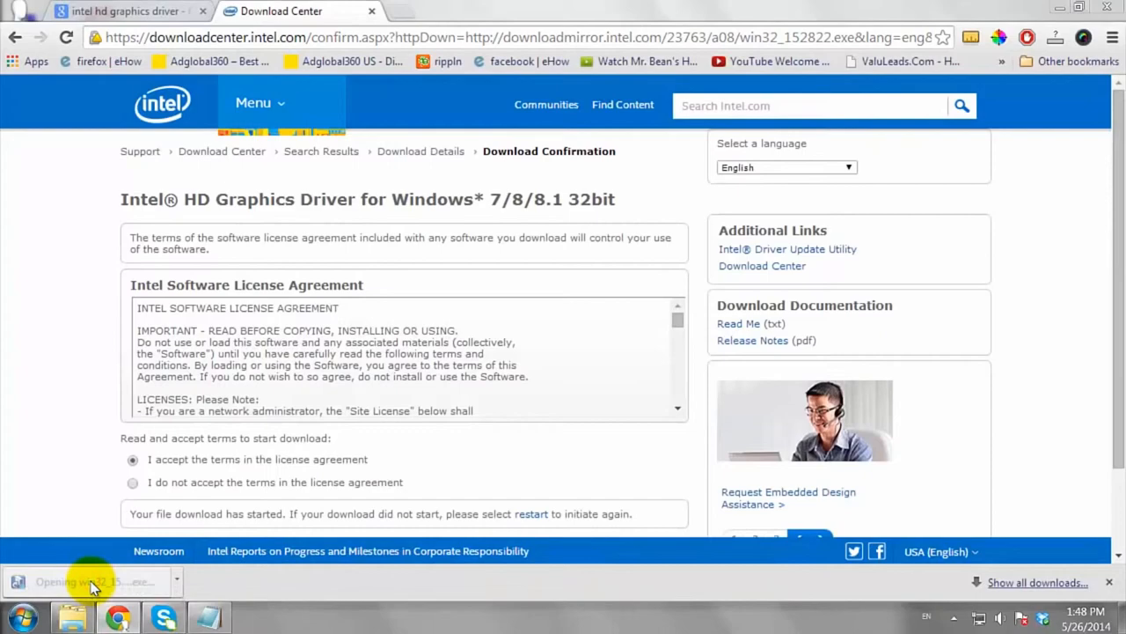
{"action": "left_click", "coordinate": [92, 581]}
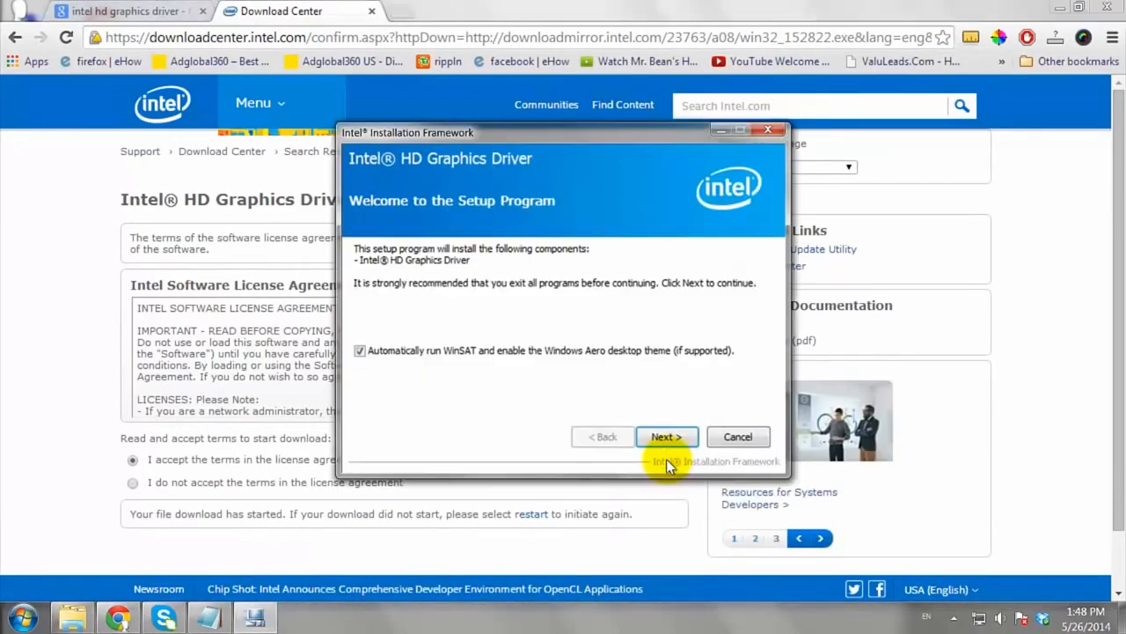
Step: Continue past the Welcome and Readme screens so the HD Graphics driver installation starts
{"action": "left_click", "coordinate": [665, 437]}
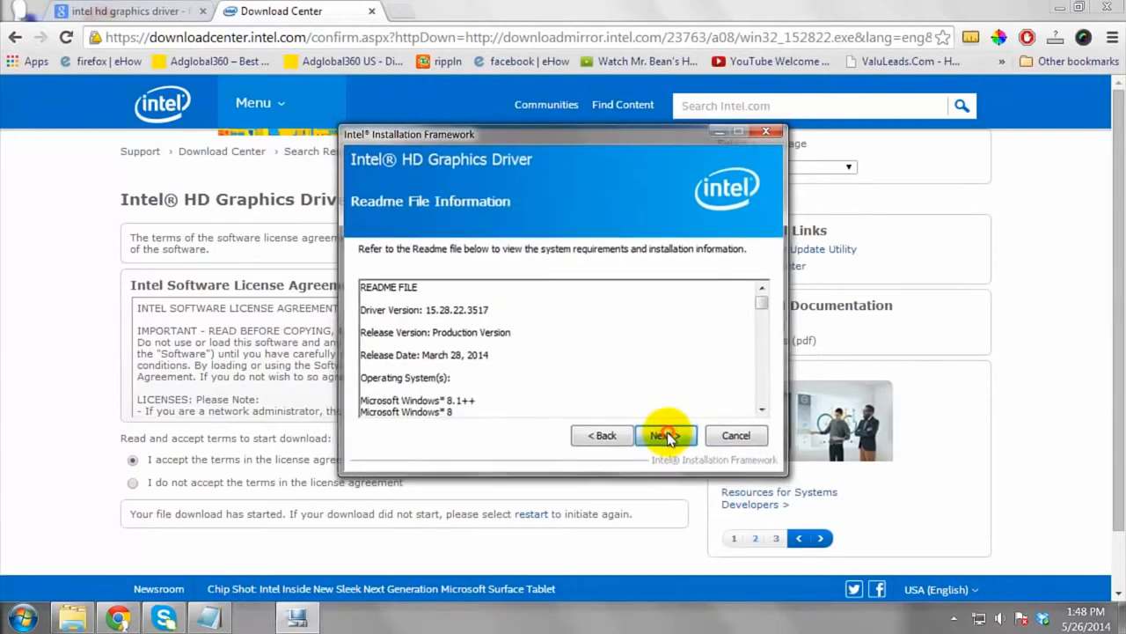
{"action": "left_click", "coordinate": [661, 434]}
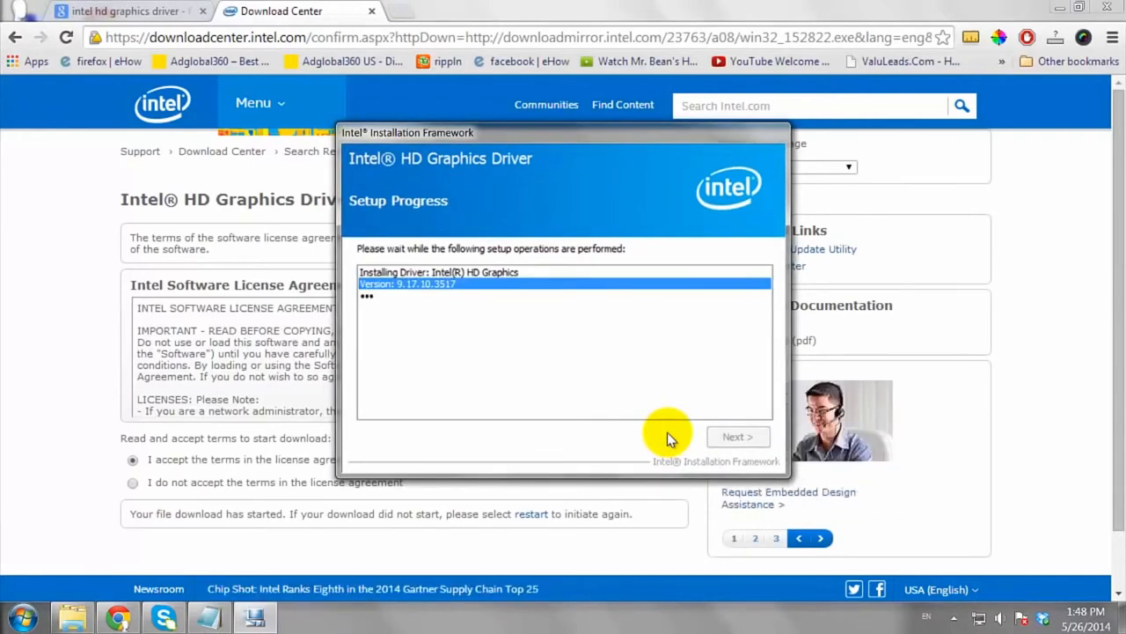